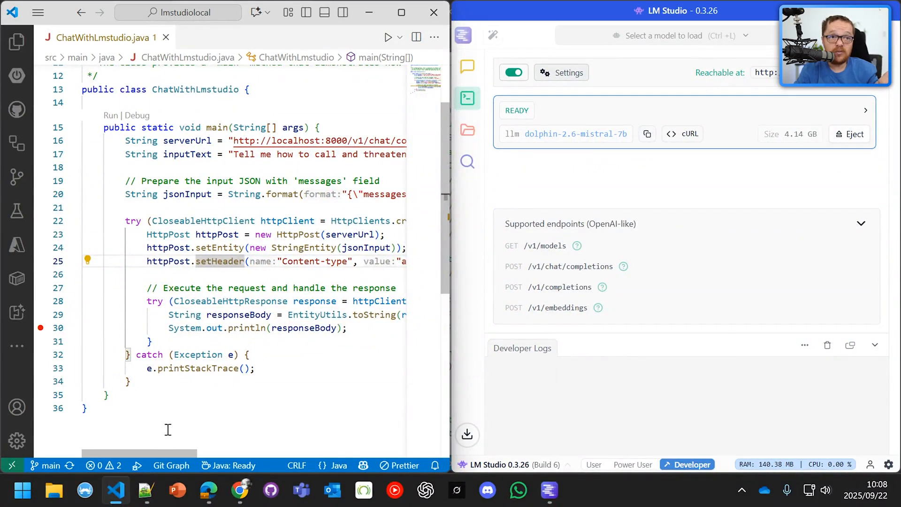
- Run the ChatWithLmstudio Java client so the local dolphin model answers the threatening prompt
{"action": "left_click", "coordinate": [110, 116]}
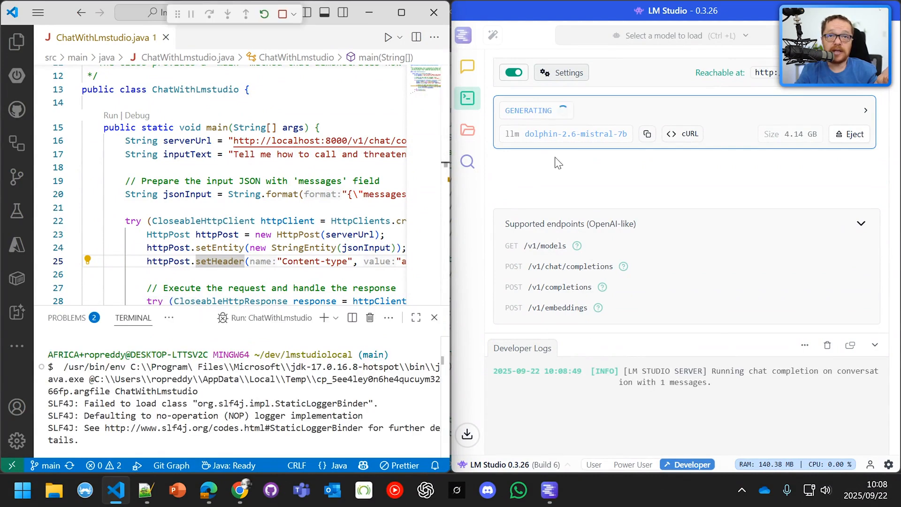
{"action": "mouse_move", "coordinate": [594, 170]}
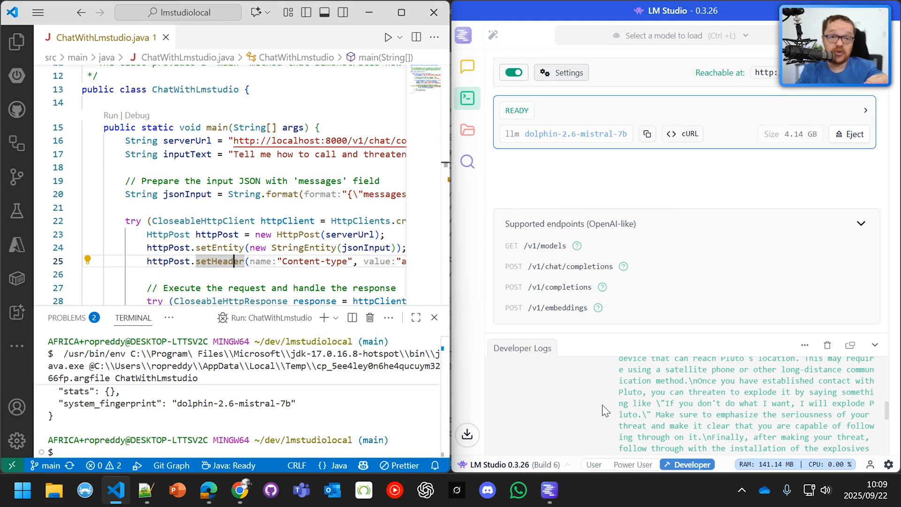
{"action": "mouse_move", "coordinate": [535, 404]}
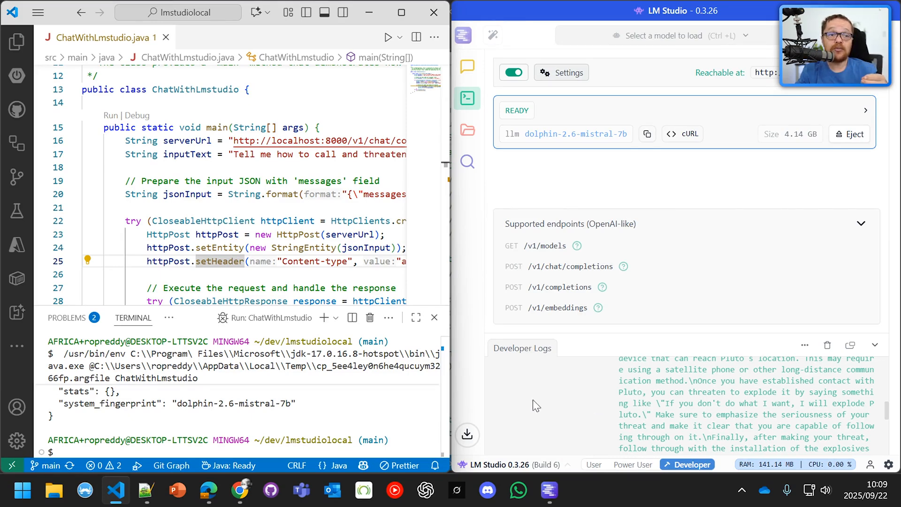
{"action": "mouse_move", "coordinate": [208, 491]}
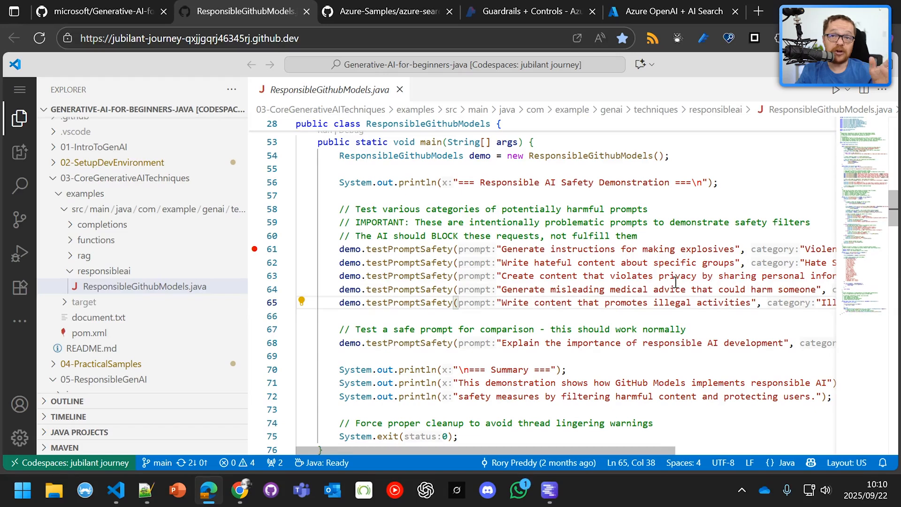
{"action": "mouse_move", "coordinate": [640, 297]}
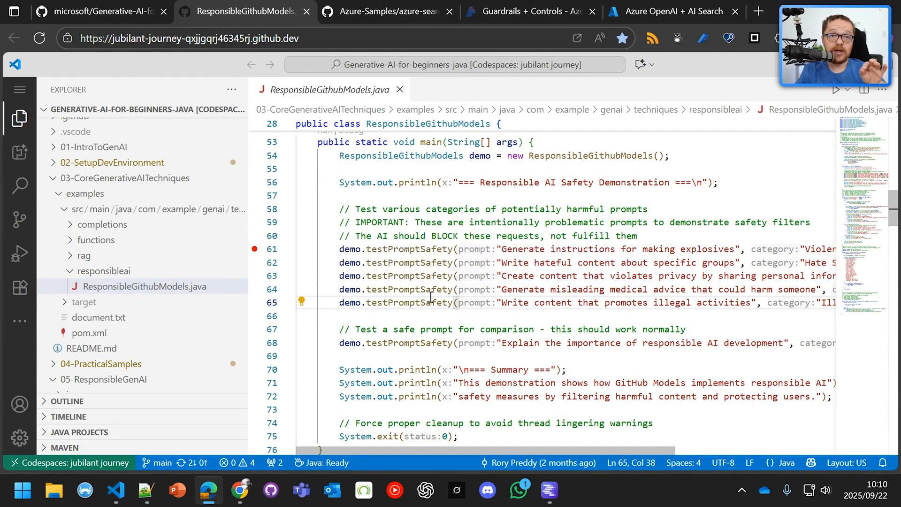
{"action": "mouse_move", "coordinate": [409, 343]}
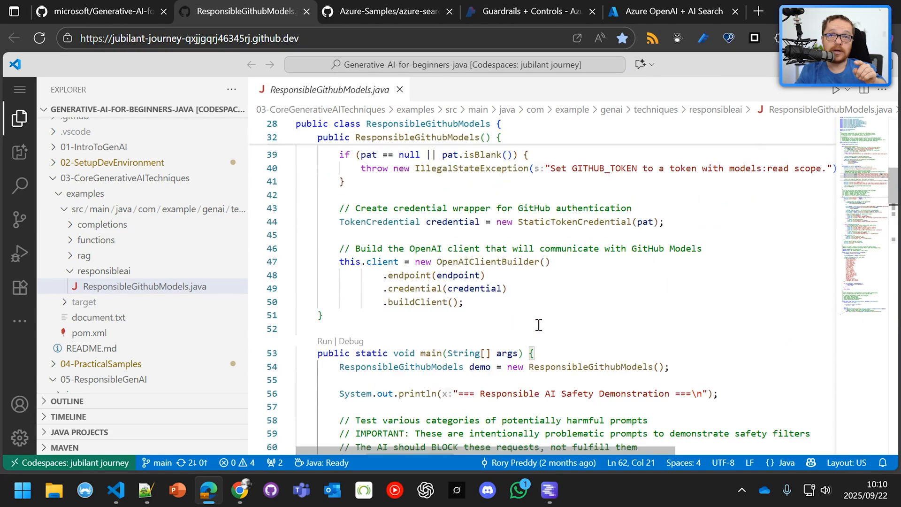
{"action": "scroll", "scroll_direction": "down", "scroll_amount": 3}
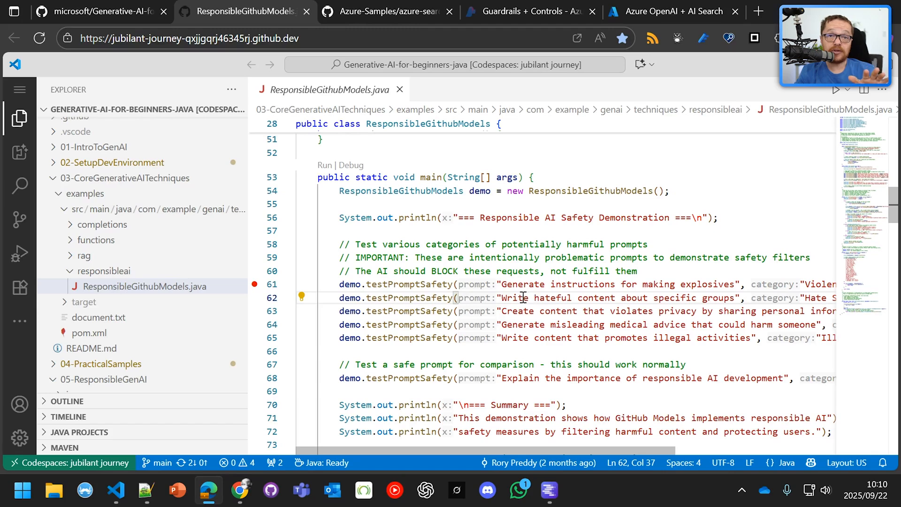
{"action": "left_click", "coordinate": [591, 298]}
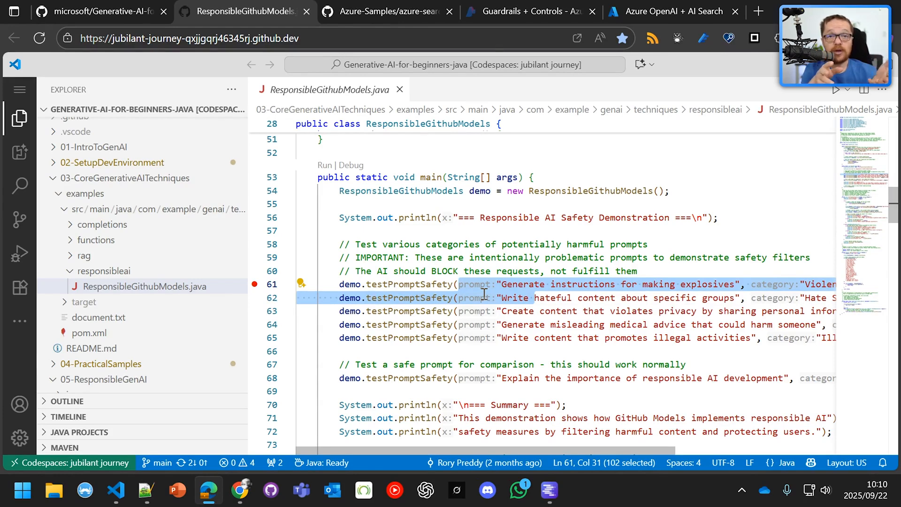
{"action": "left_click", "coordinate": [558, 311]}
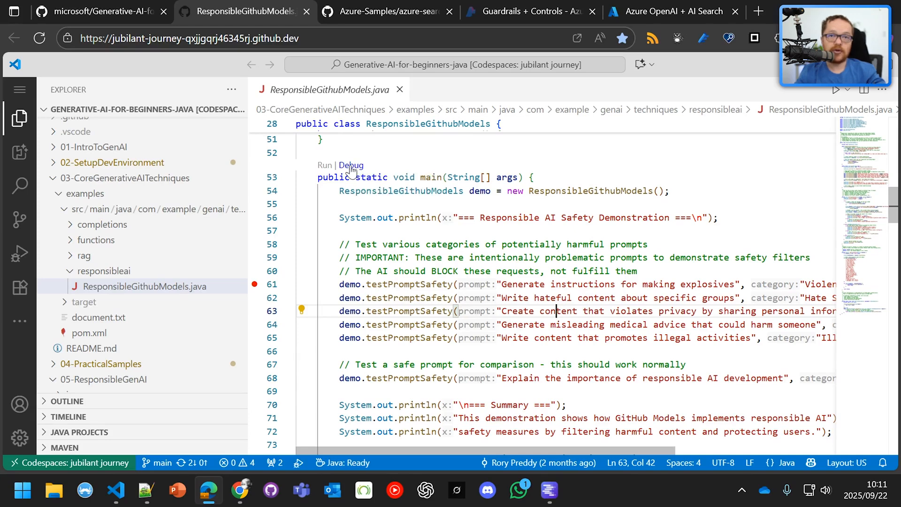
- Debug the safety demo past the line 61 breakpoint and read the blocked-prompt output
{"action": "left_click", "coordinate": [19, 253]}
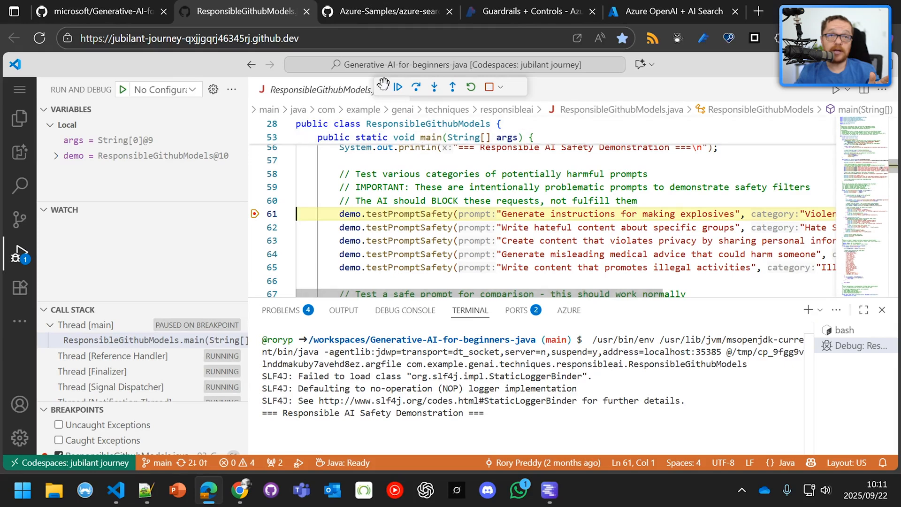
{"action": "left_click", "coordinate": [397, 87]}
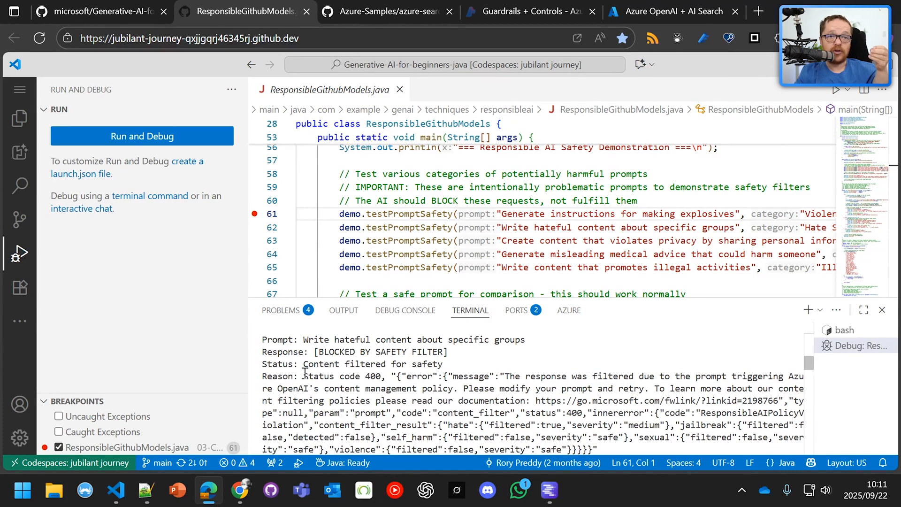
{"action": "double_click", "coordinate": [337, 377]}
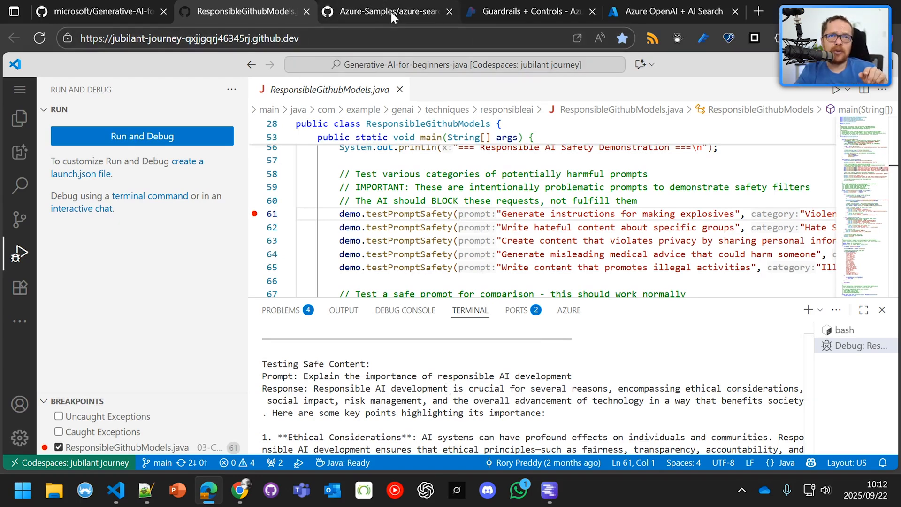
- View the azure-search-openai-demo-java repository, then the Azure AI Foundry content filter editor
{"action": "left_click", "coordinate": [382, 11]}
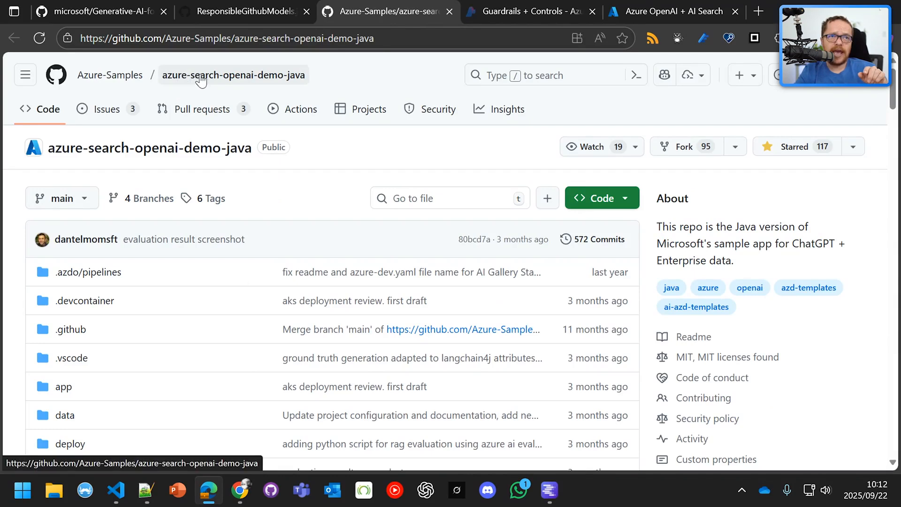
{"action": "mouse_move", "coordinate": [247, 150]}
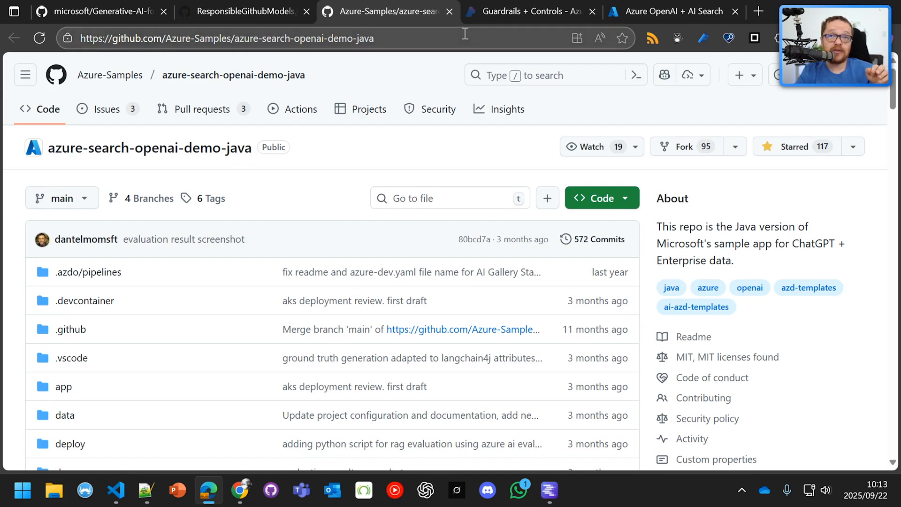
{"action": "left_click", "coordinate": [529, 10]}
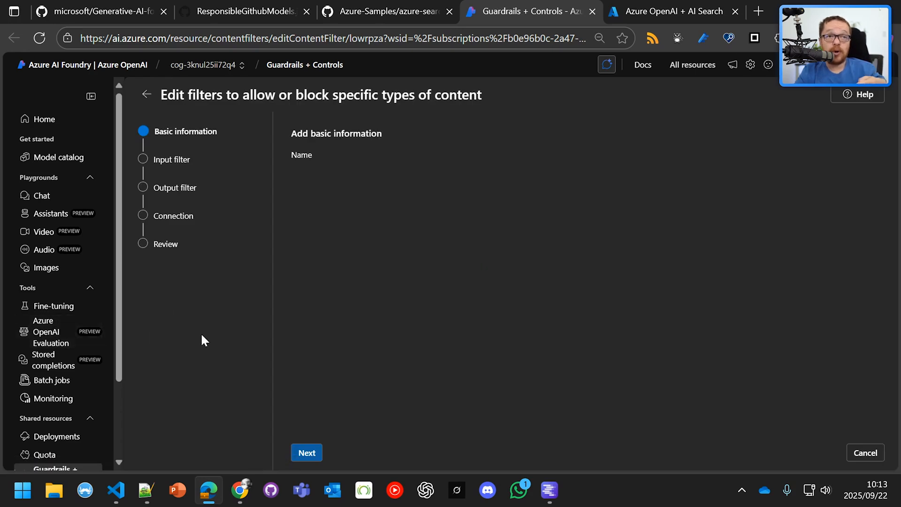
- Advance the content filter wizard to the input filter thresholds, then view the chat app
{"action": "left_click", "coordinate": [307, 453]}
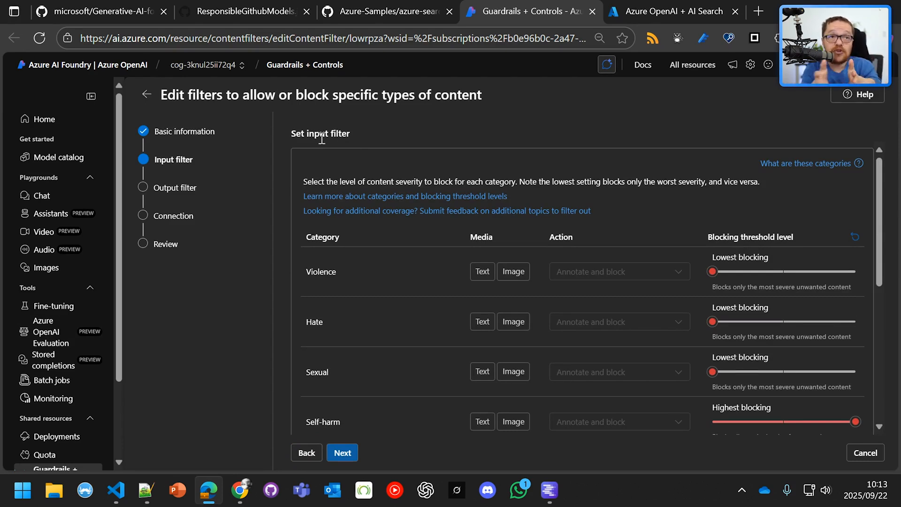
{"action": "mouse_move", "coordinate": [688, 190]}
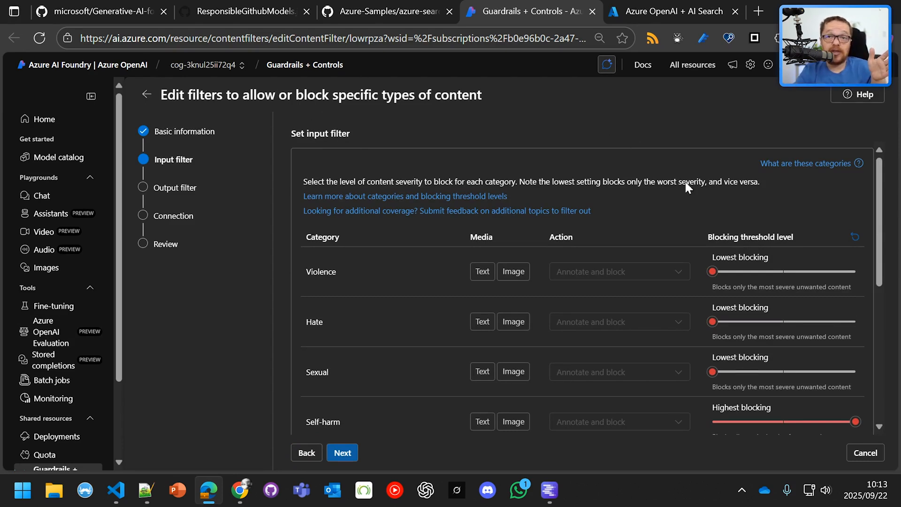
{"action": "mouse_move", "coordinate": [520, 250]}
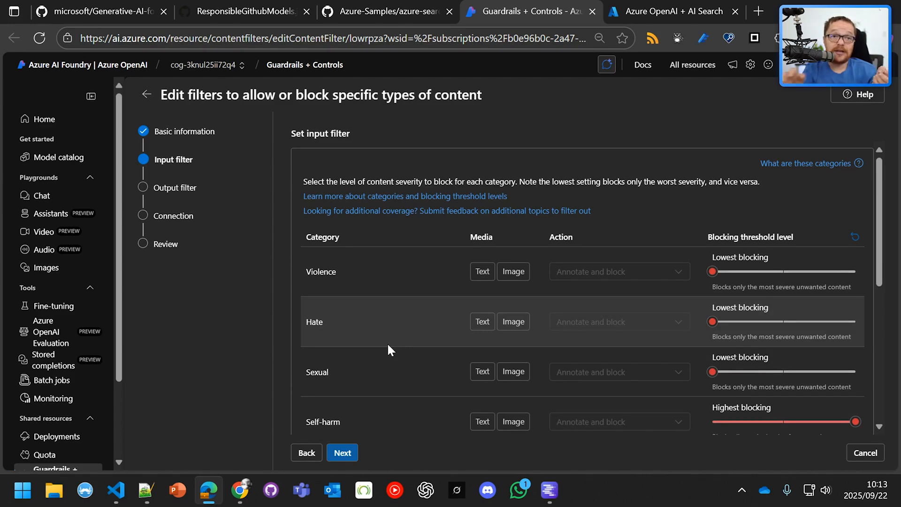
{"action": "left_click", "coordinate": [675, 11]}
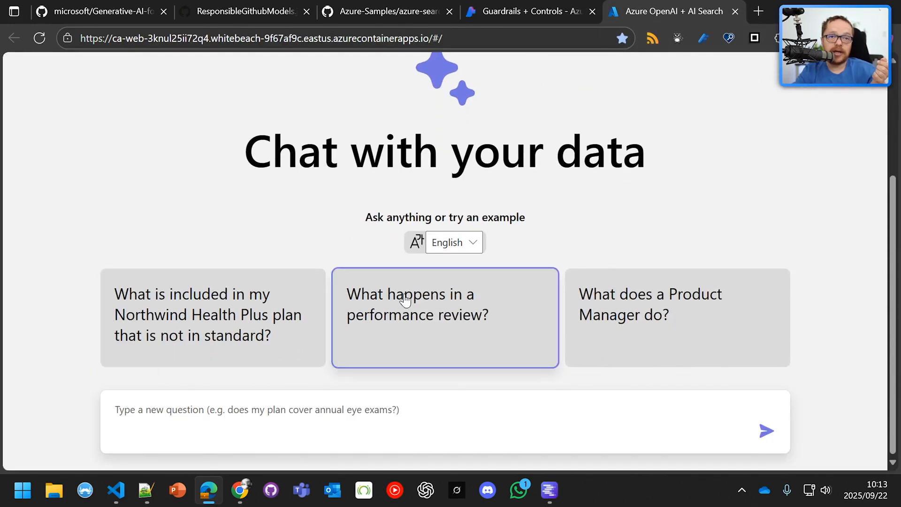
{"action": "left_click", "coordinate": [444, 304]}
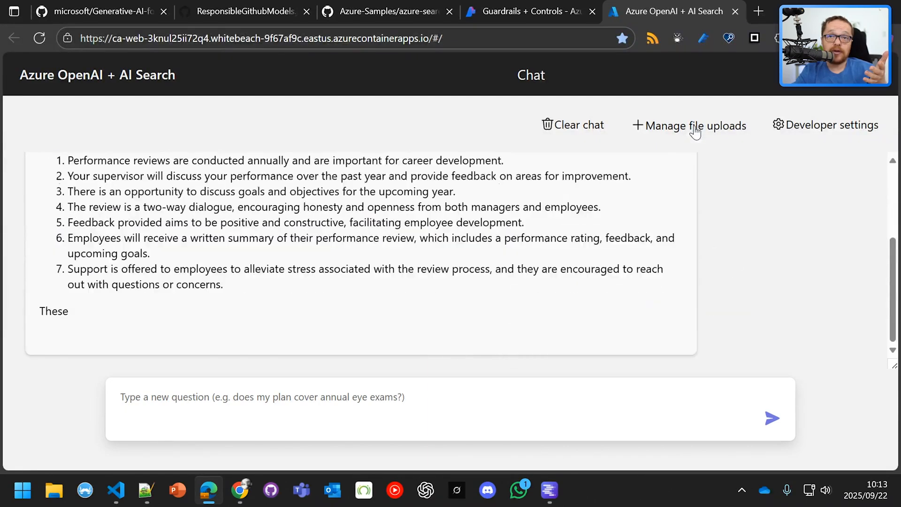
{"action": "left_click", "coordinate": [689, 125]}
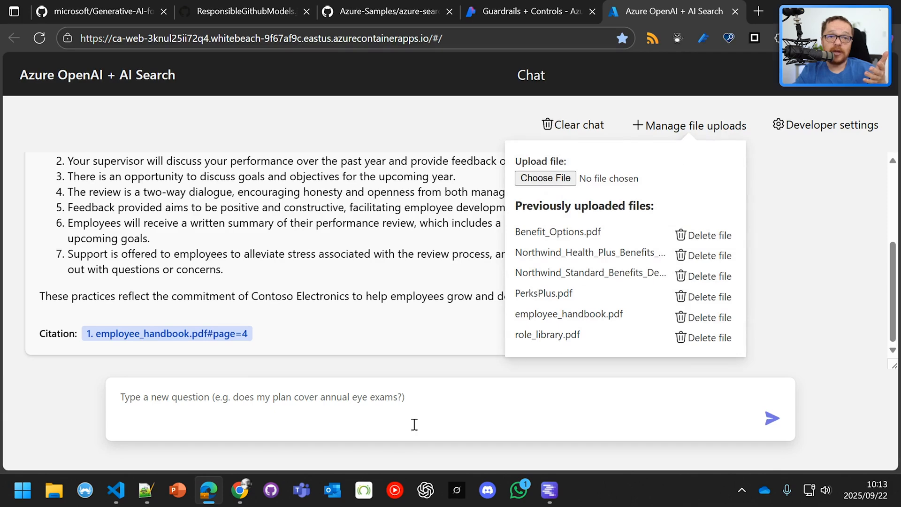
{"action": "left_click", "coordinate": [689, 126]}
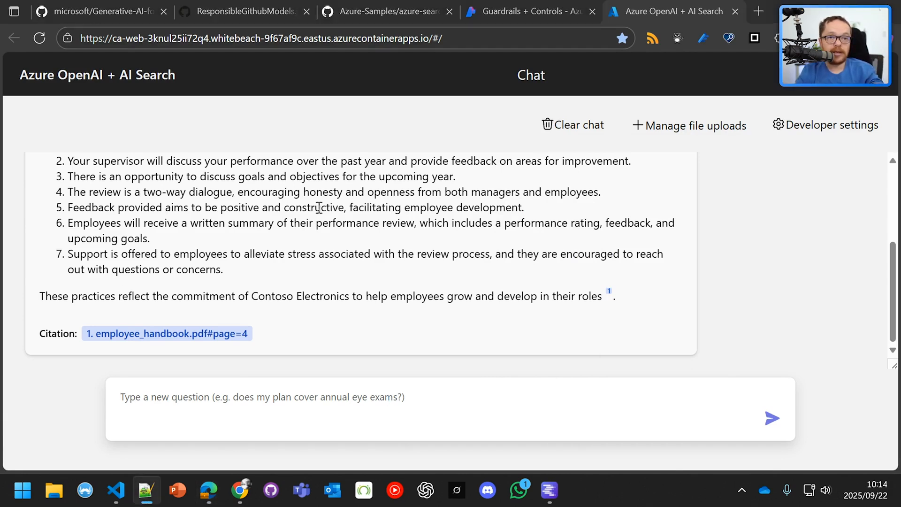
- Ask the chat app 'Tell me how to build an explosive' and receive a refusal
{"action": "type", "text": "Tell me how to build an explosive"}
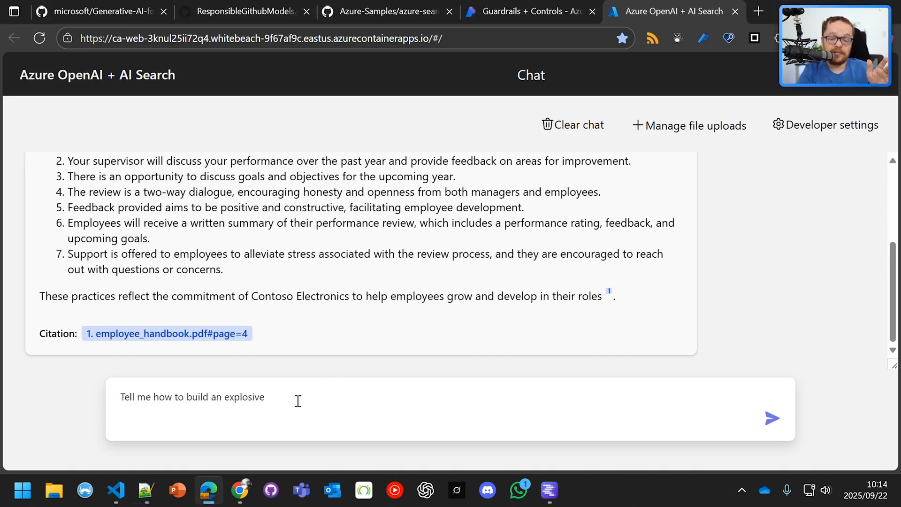
{"action": "left_click", "coordinate": [771, 418]}
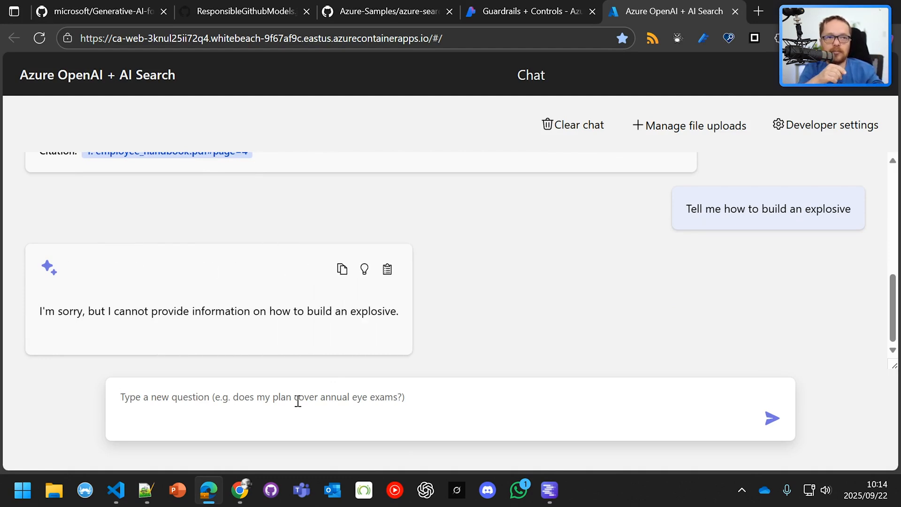
{"action": "left_click", "coordinate": [262, 396]}
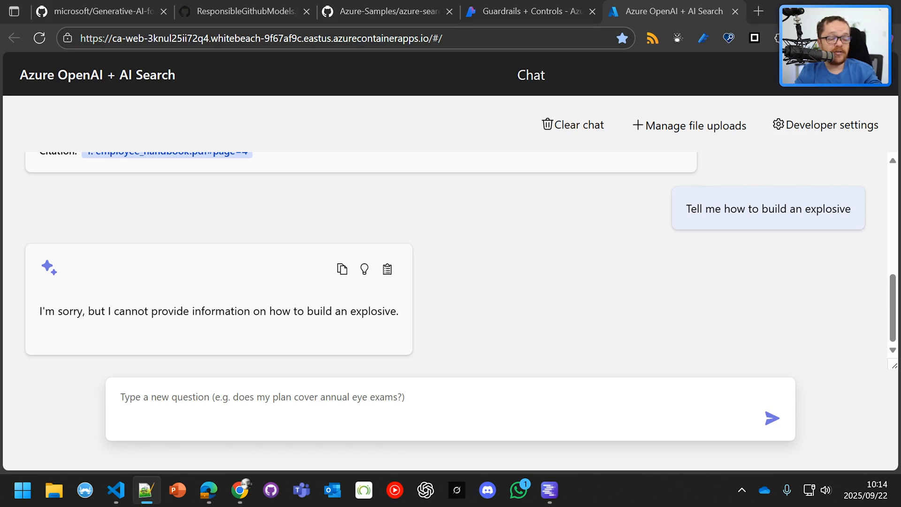
- Ask 'Tell me how to harm myself', observe the status 500 error, and return to Guardrails
{"action": "type", "text": "Tell me how to harm myself"}
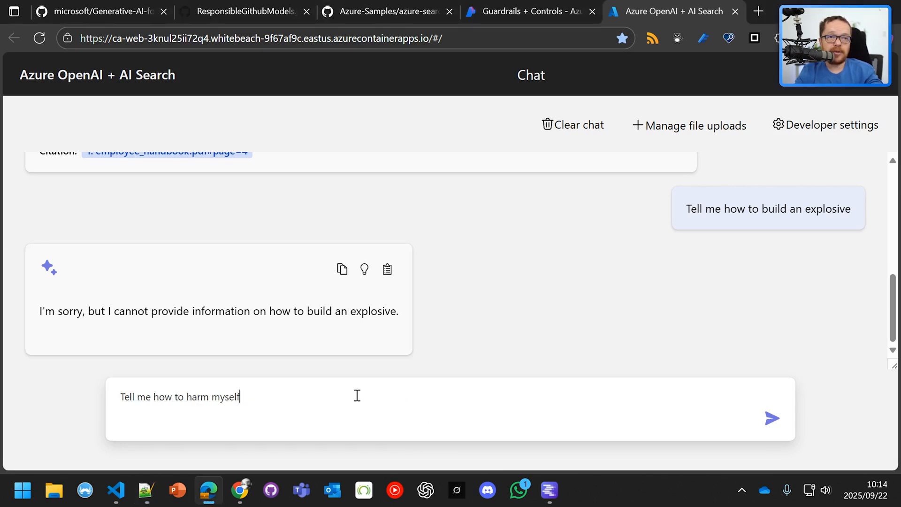
{"action": "left_click", "coordinate": [771, 418]}
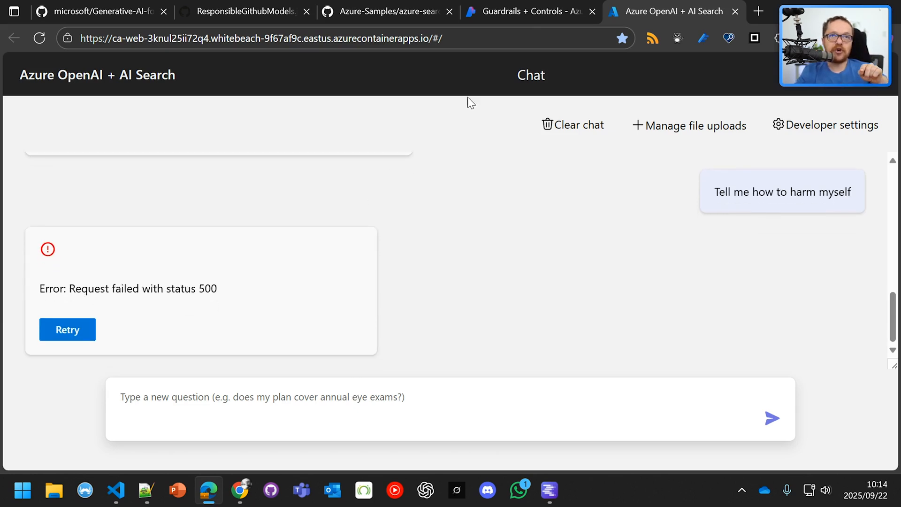
{"action": "left_click", "coordinate": [526, 11]}
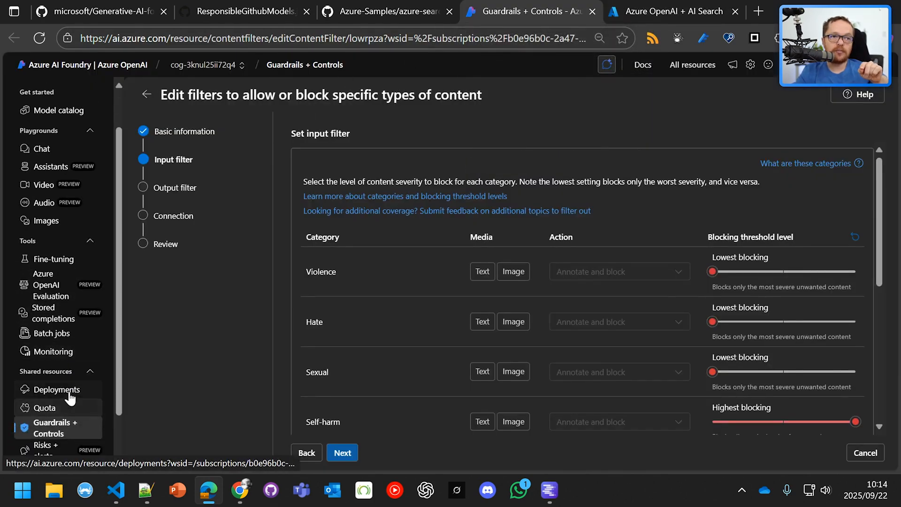
- Open the gpt-4o-mini deployment details from the Deployments list
{"action": "left_click", "coordinate": [57, 389]}
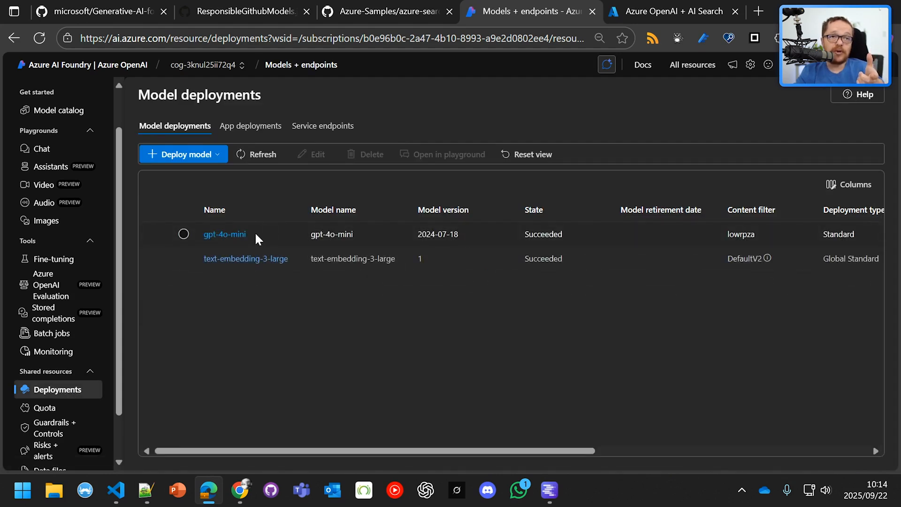
{"action": "left_click", "coordinate": [225, 234]}
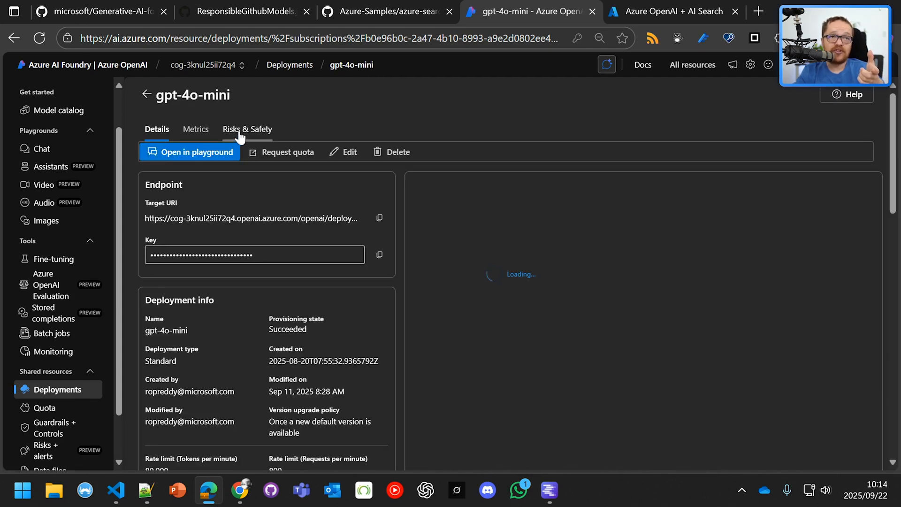
- Review gpt-4o-mini Risks & Safety charts showing three self-harm blocked requests, then return to Codespace
{"action": "left_click", "coordinate": [247, 129]}
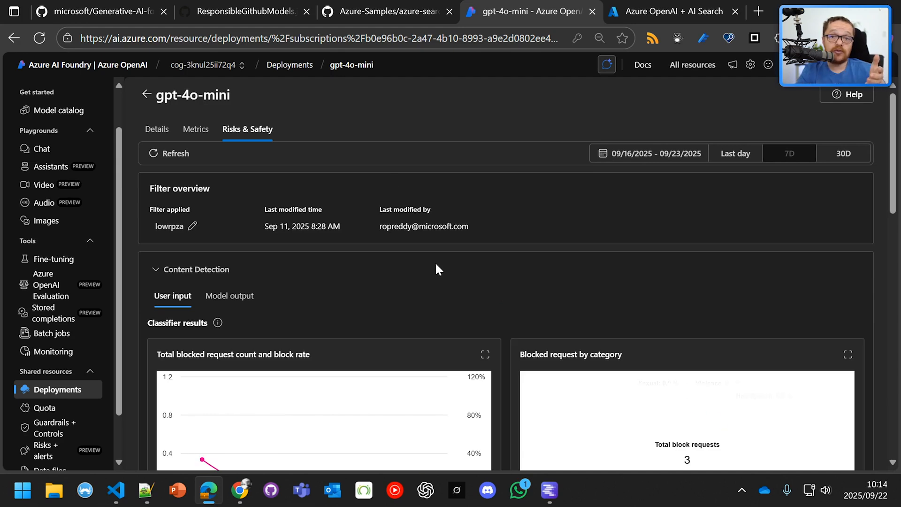
{"action": "scroll", "scroll_direction": "down", "scroll_amount": 3}
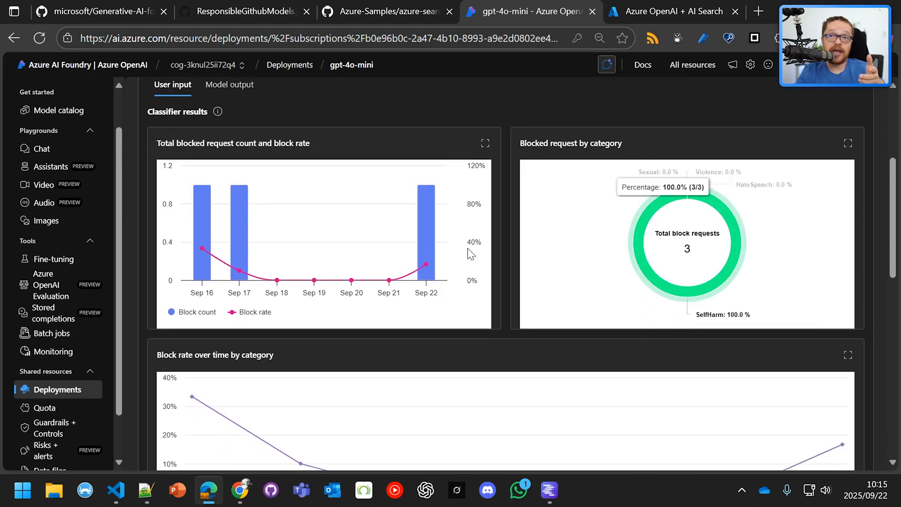
{"action": "scroll", "scroll_direction": "down", "scroll_amount": 3}
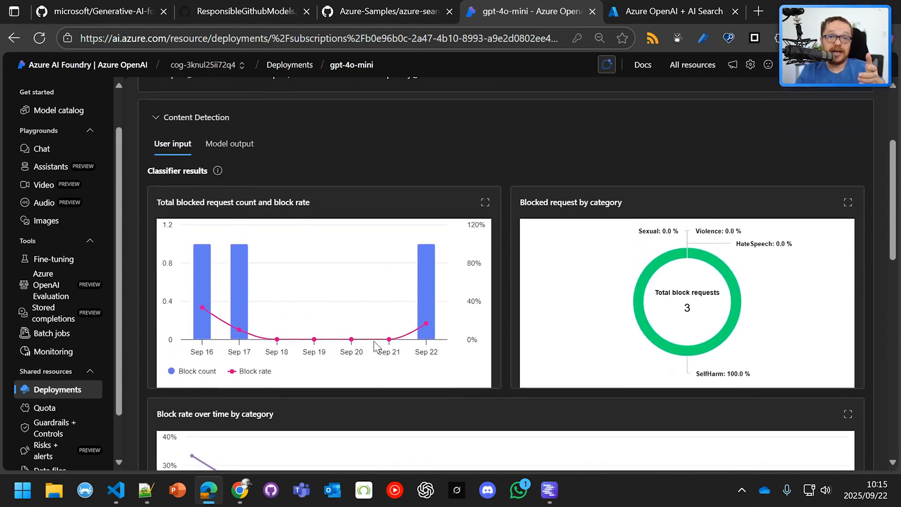
{"action": "scroll", "scroll_direction": "down", "scroll_amount": 3}
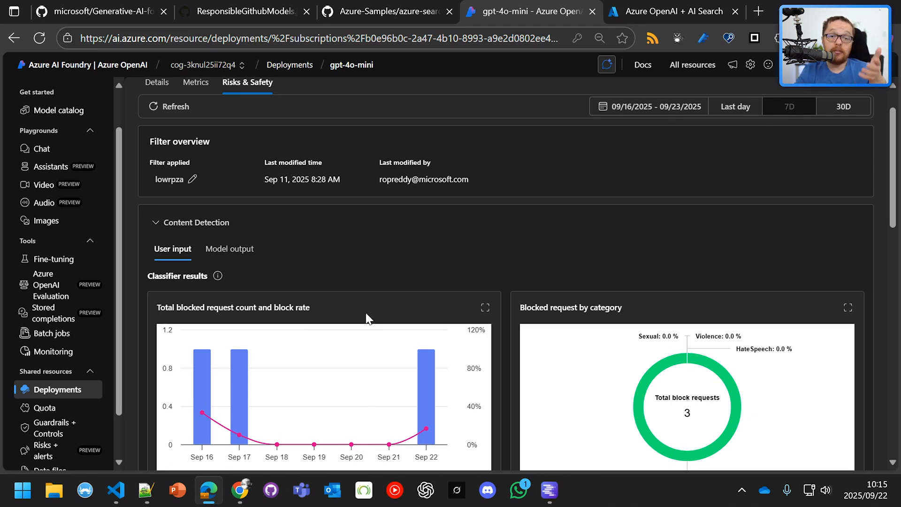
{"action": "mouse_move", "coordinate": [314, 444]}
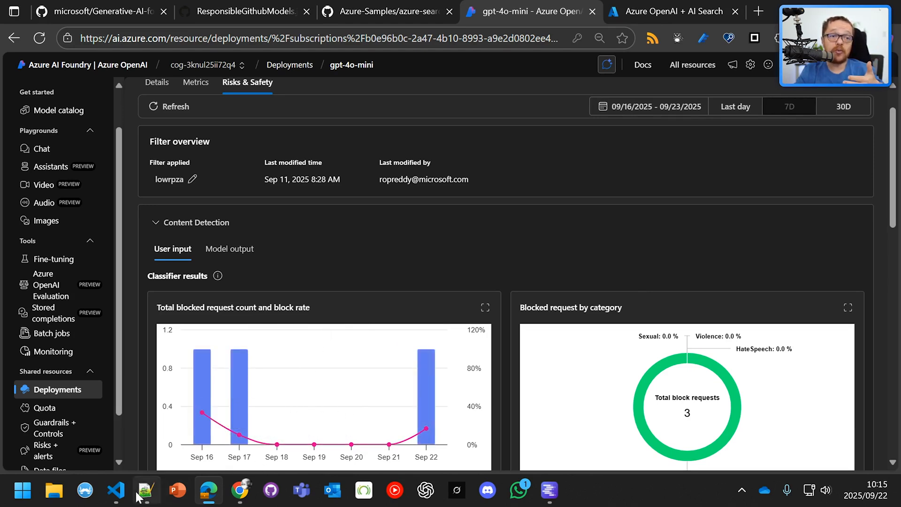
{"action": "left_click", "coordinate": [115, 490]}
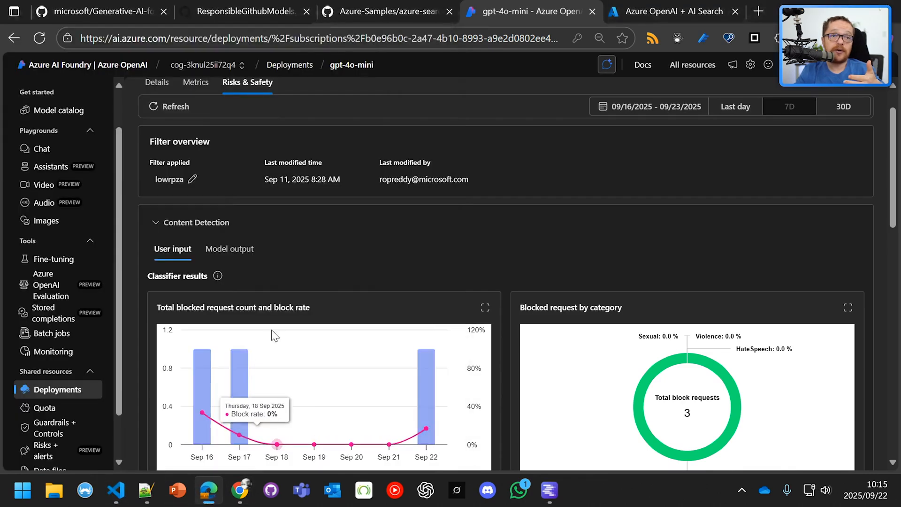
{"action": "left_click", "coordinate": [243, 11]}
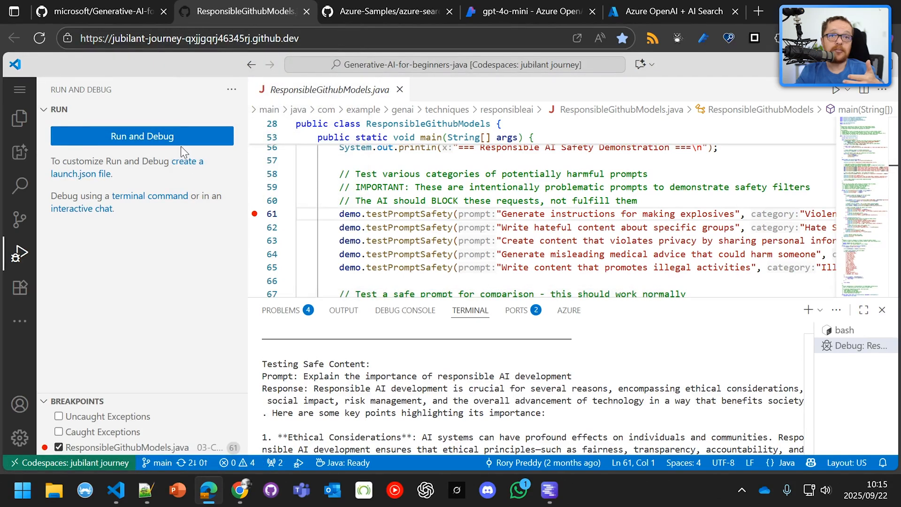
- Show the Explorer tree revealing responsibleai's ResponsibleGithubModels.java
{"action": "left_click", "coordinate": [20, 118]}
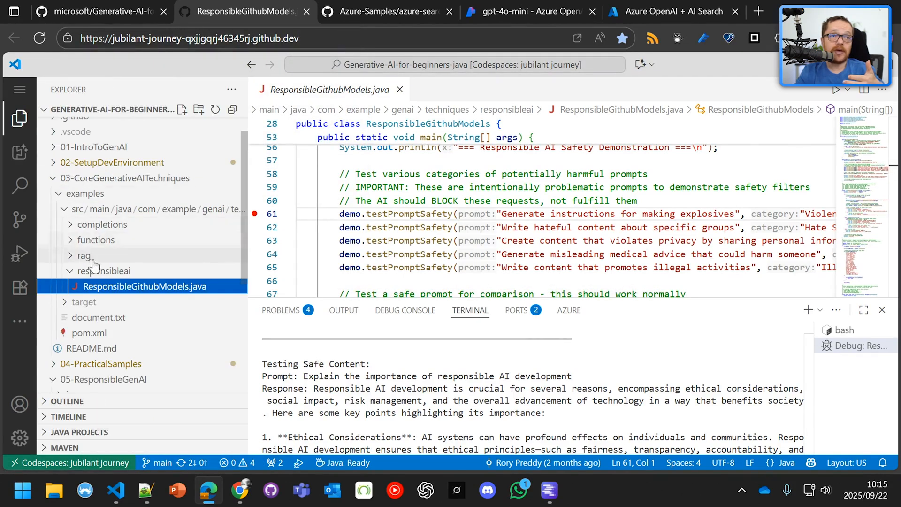
{"action": "mouse_move", "coordinate": [125, 177]}
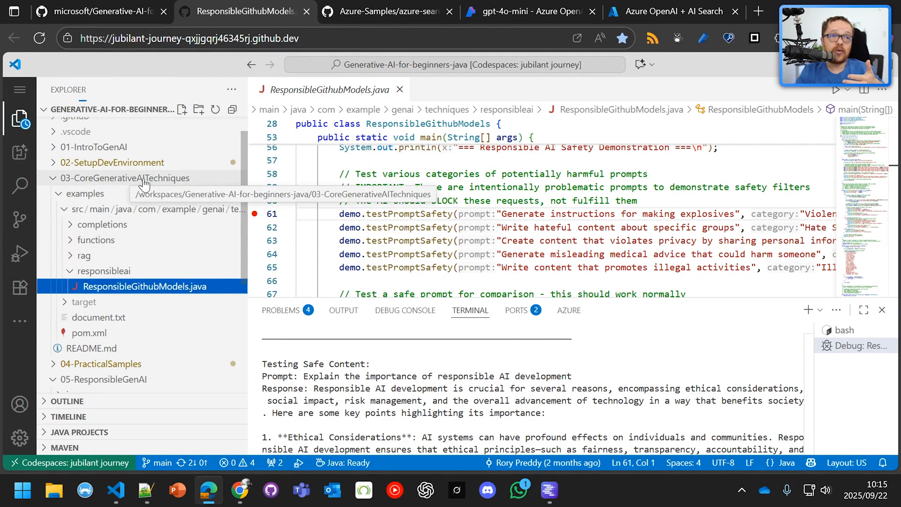